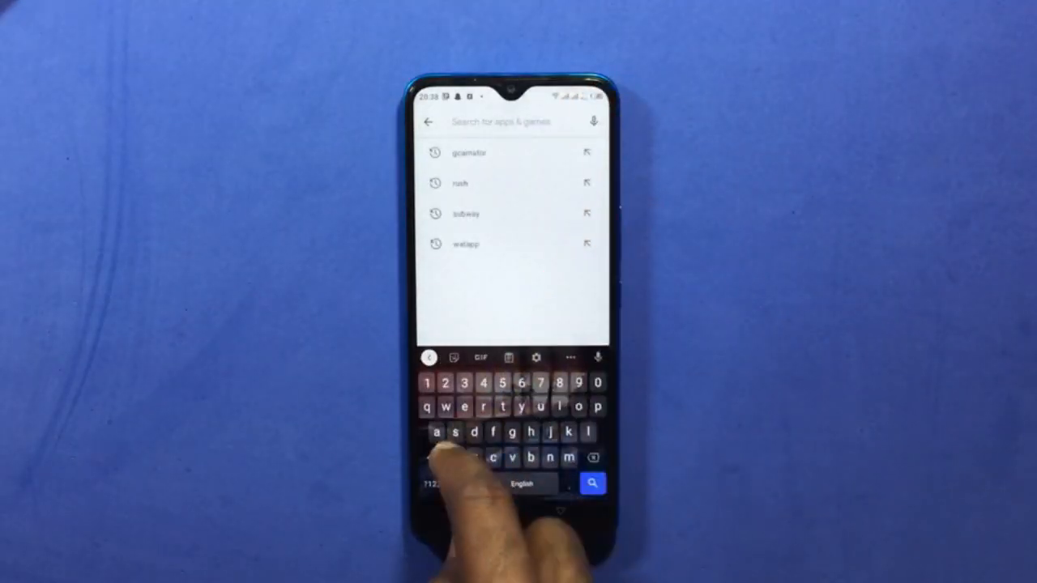
# - Search 'came' and open the installed Camera2 API Probe app listing
pyautogui.write('camera 2')
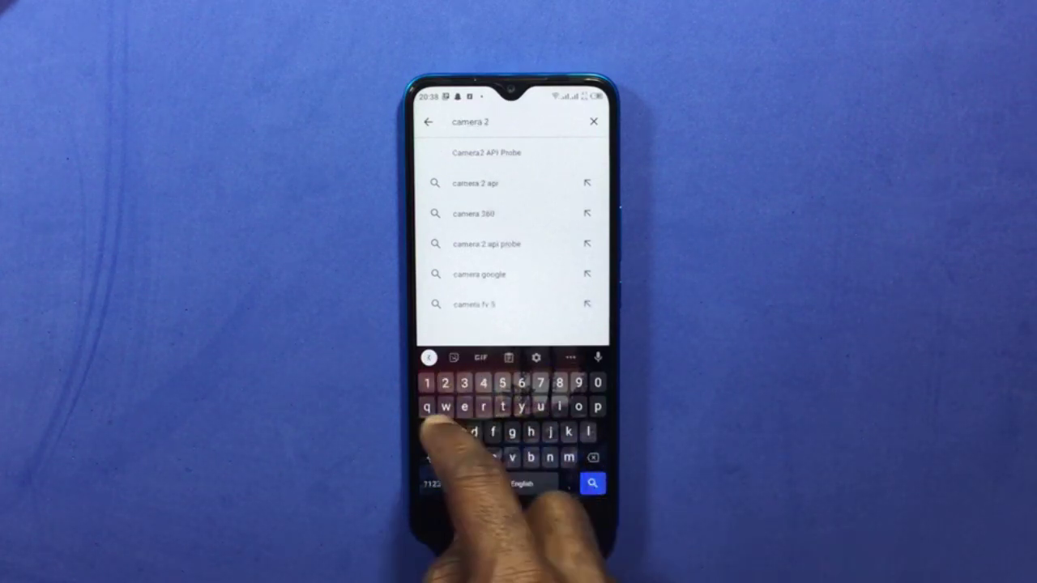
pyautogui.click(487, 243)
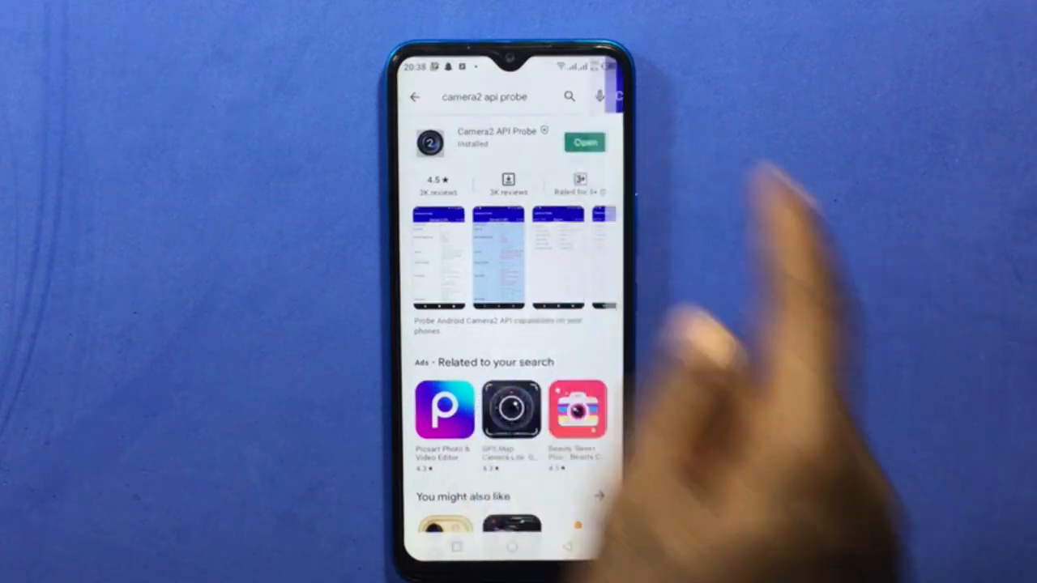
pyautogui.click(584, 142)
pyautogui.write('download gcam go apk')
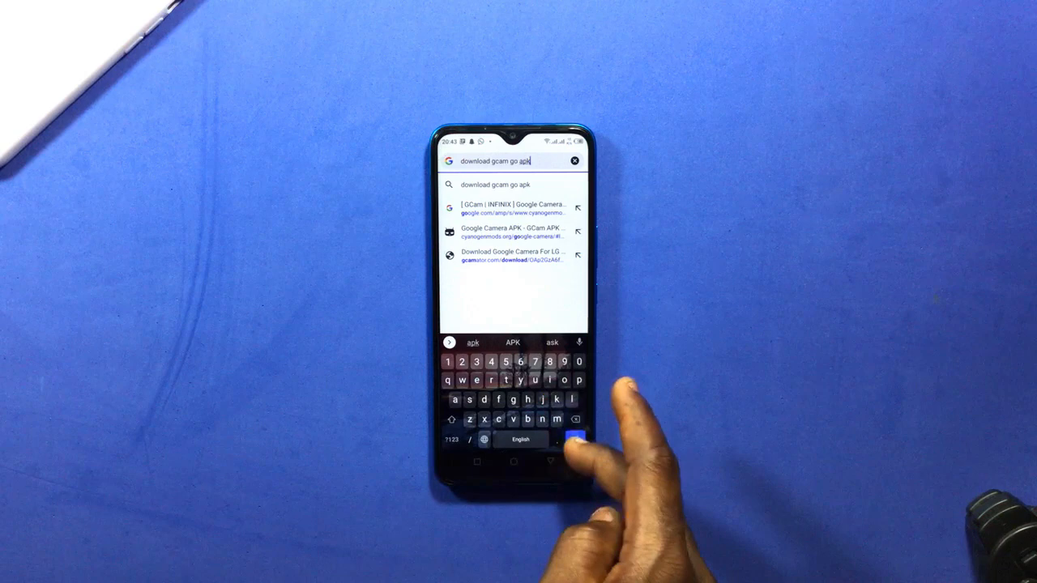
# - Run the Chrome search for 'download gcam go apk'
pyautogui.click(571, 439)
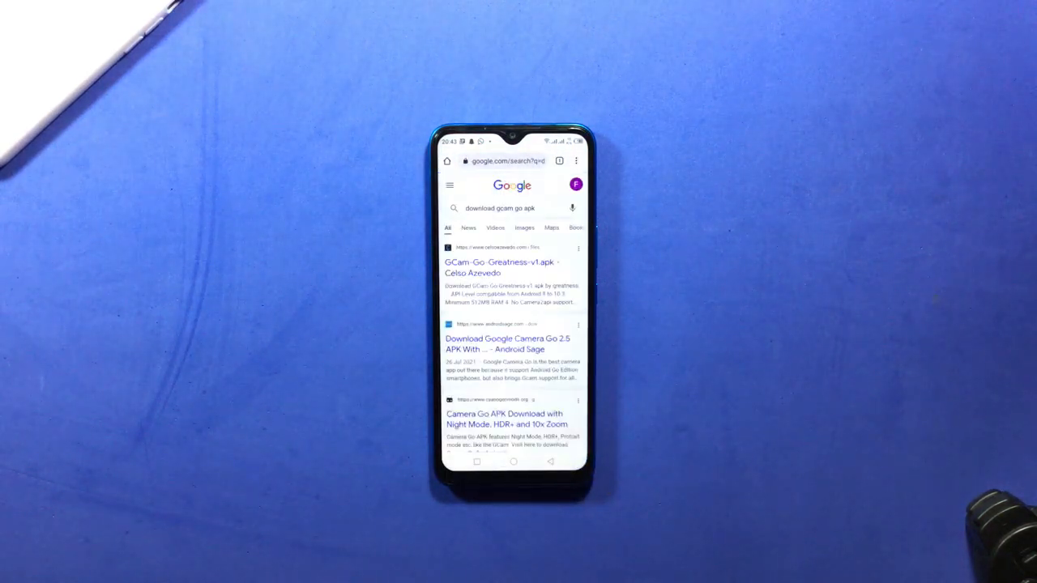